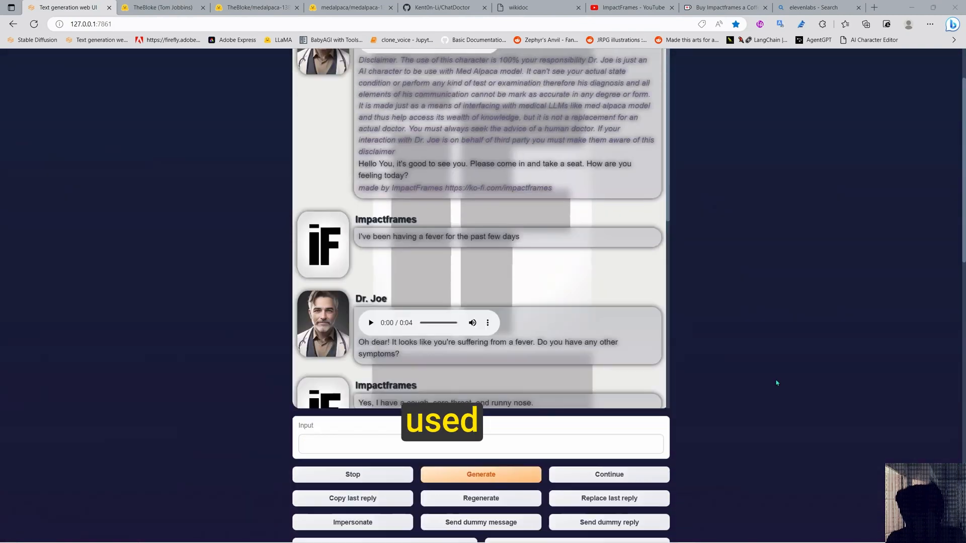
Step: Review the MedAlpaca 13b model card's Training Data table and return to its top
{"action": "left_click", "coordinate": [351, 7]}
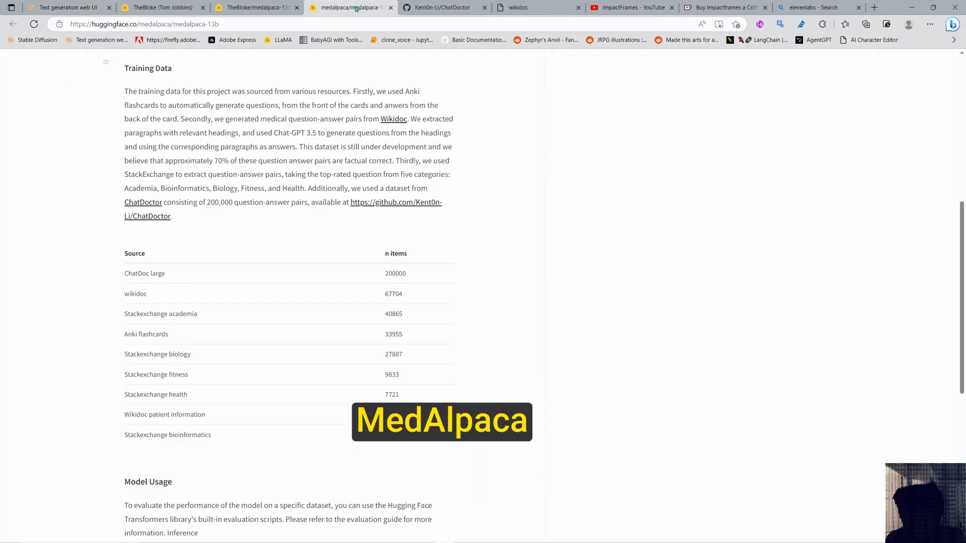
{"action": "scroll", "scroll_direction": "up", "scroll_amount": 3}
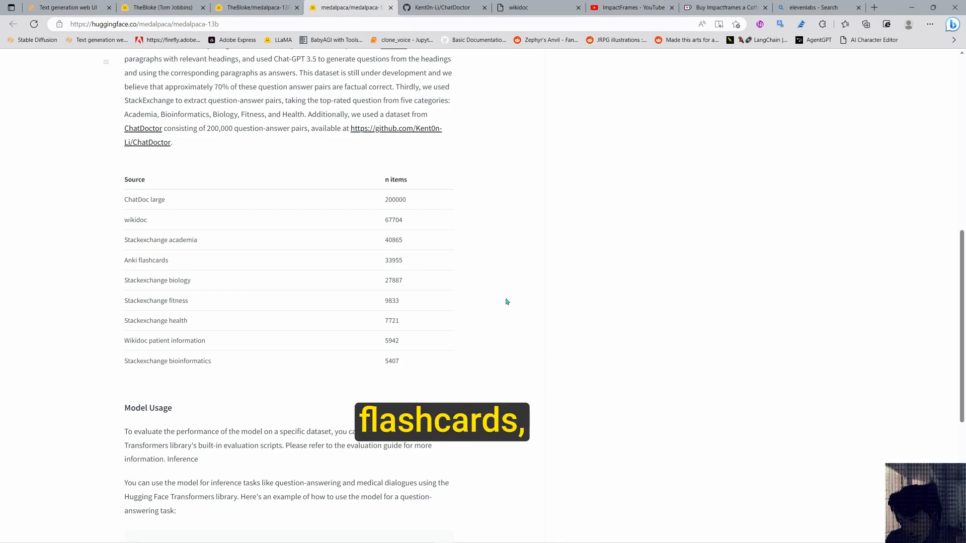
{"action": "scroll", "scroll_direction": "up", "scroll_amount": 3}
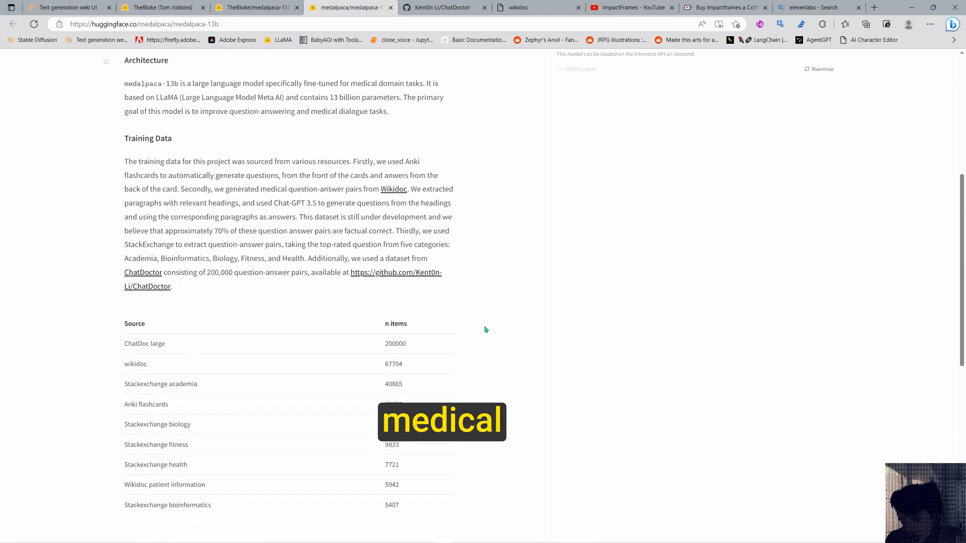
{"action": "scroll", "scroll_direction": "up", "scroll_amount": 3}
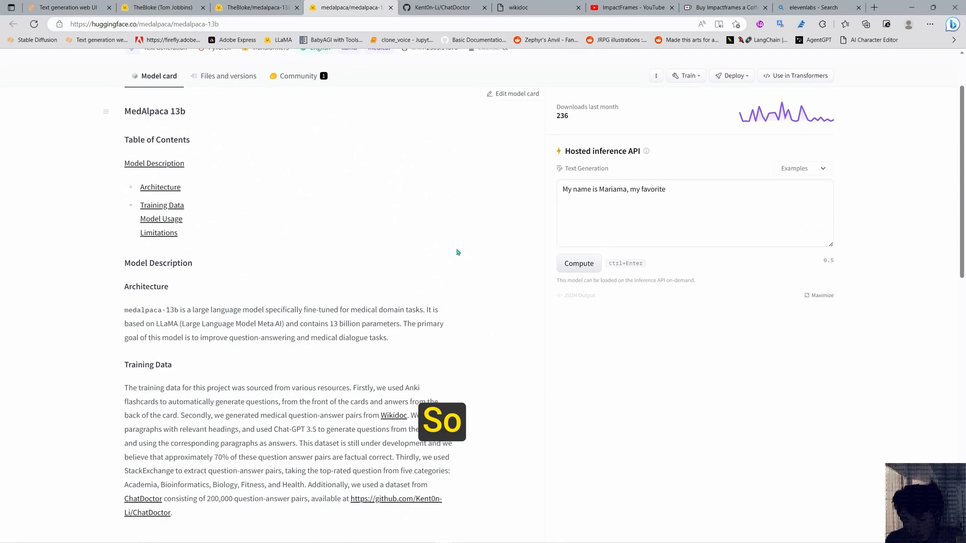
Step: Switch back to the Dr. Joe fever conversation in the web UI
{"action": "left_click", "coordinate": [65, 7]}
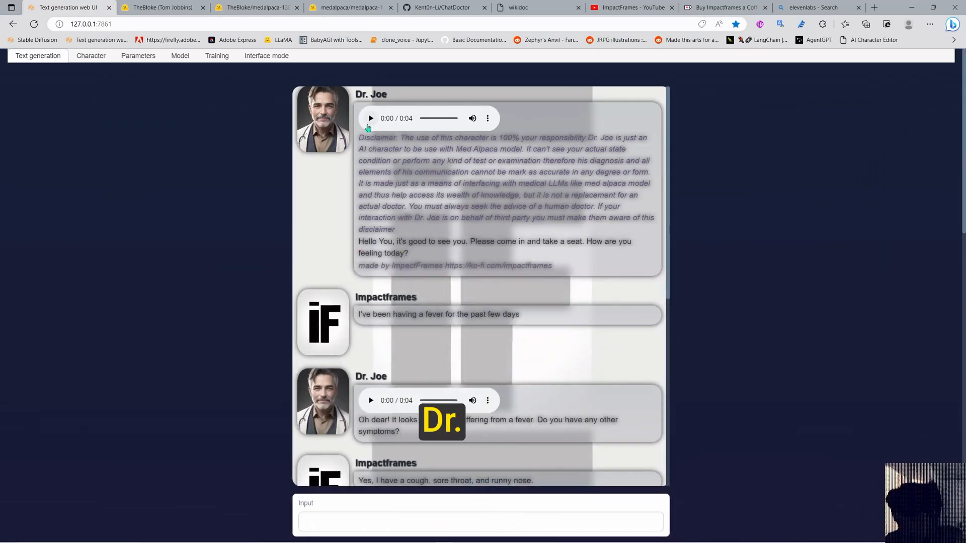
Step: Play Dr. Joe's voiced greeting, his fever reply and his flu advice in turn
{"action": "left_click", "coordinate": [369, 118]}
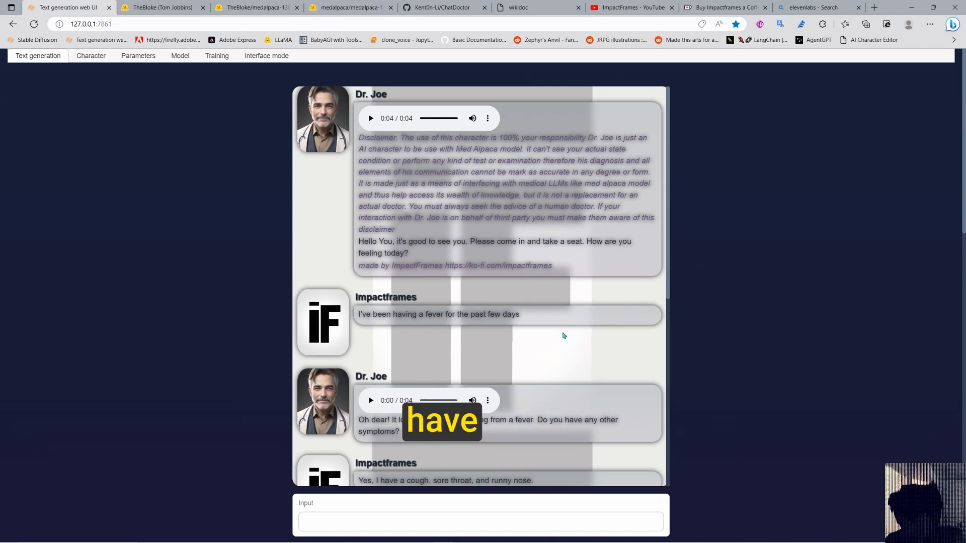
{"action": "scroll", "scroll_direction": "down", "scroll_amount": 3}
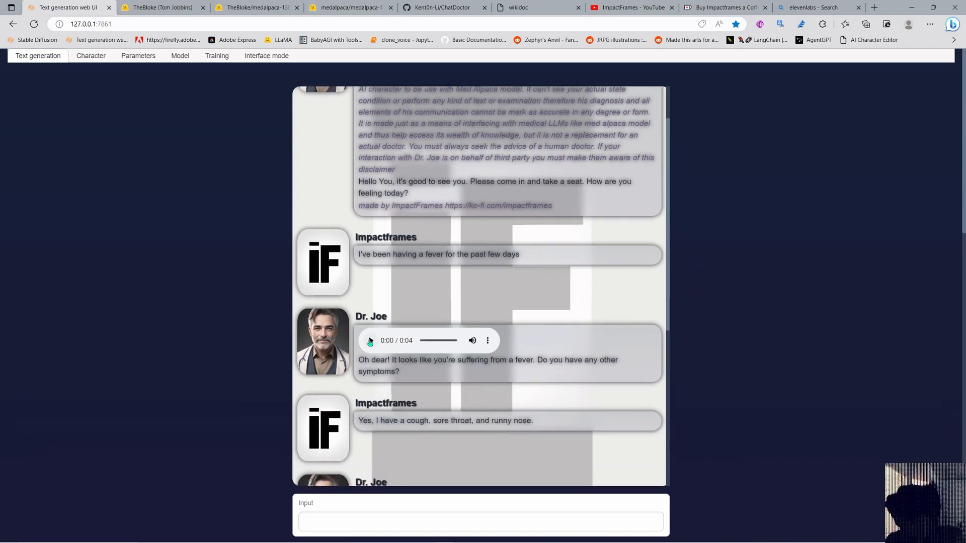
{"action": "left_click", "coordinate": [371, 341]}
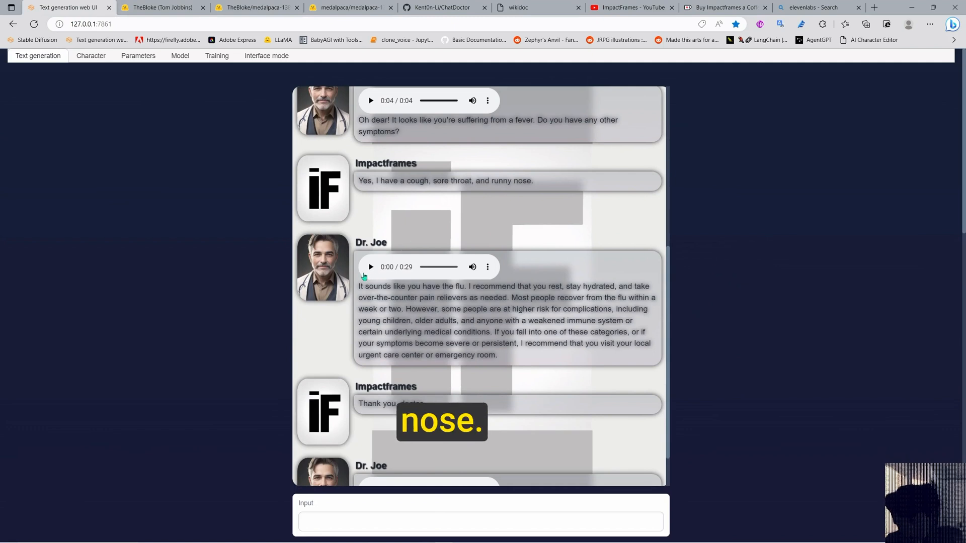
{"action": "left_click", "coordinate": [370, 267]}
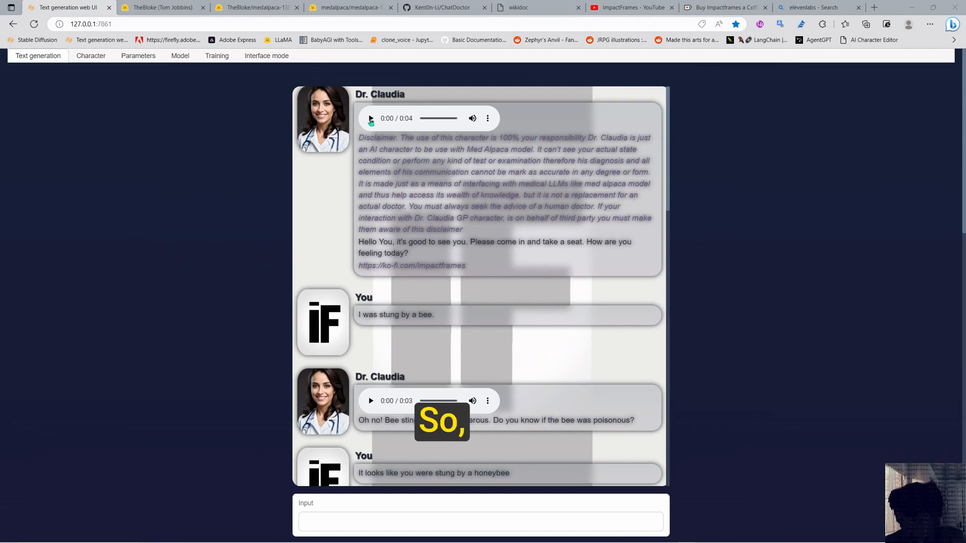
Step: Play Dr. Claudia's greeting and bee-sting reply, moving down to her allergic-reaction question
{"action": "left_click", "coordinate": [370, 119]}
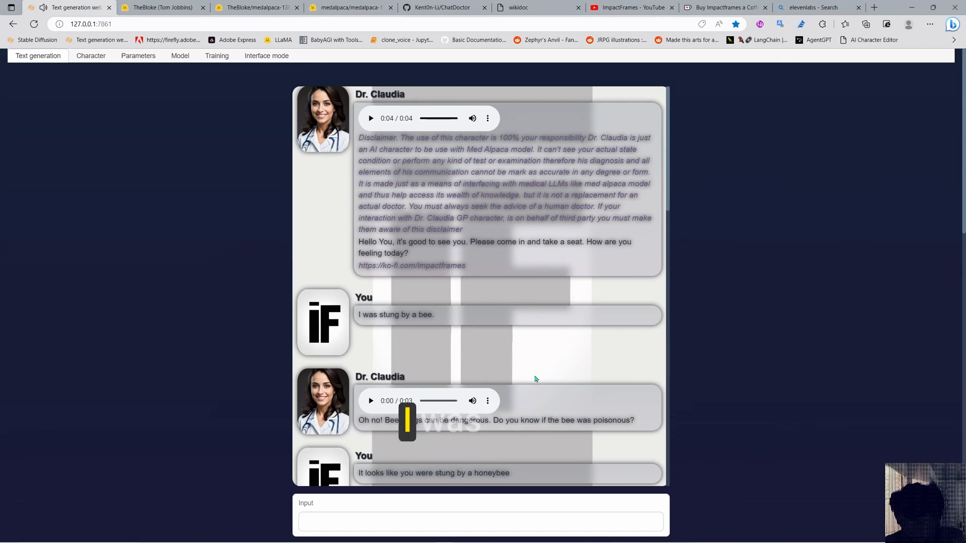
{"action": "left_click", "coordinate": [370, 402]}
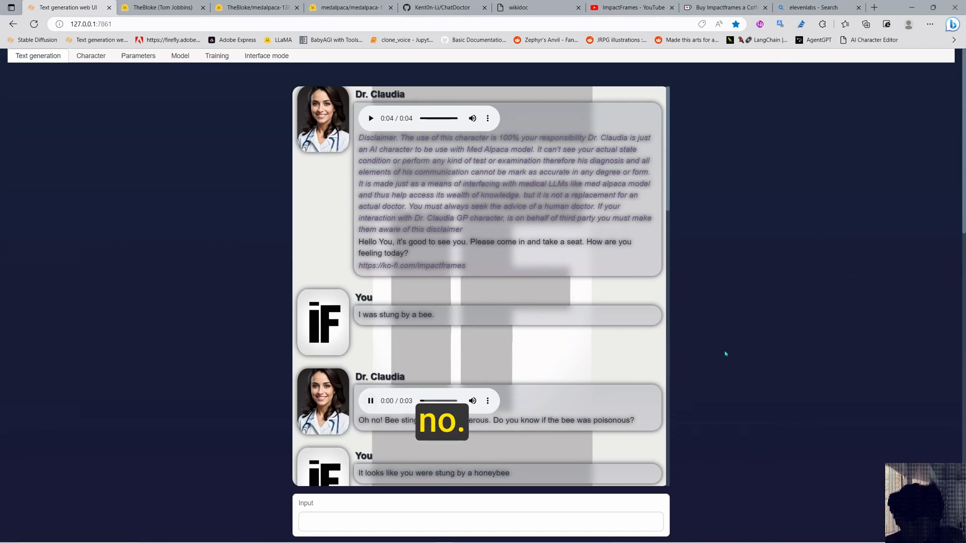
{"action": "scroll", "scroll_direction": "down", "scroll_amount": 3}
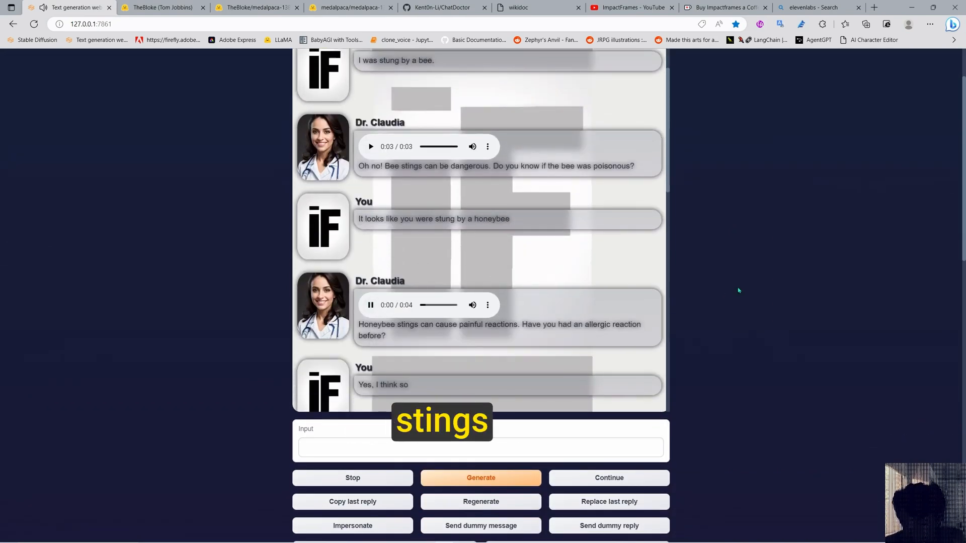
{"action": "scroll", "scroll_direction": "down", "scroll_amount": 3}
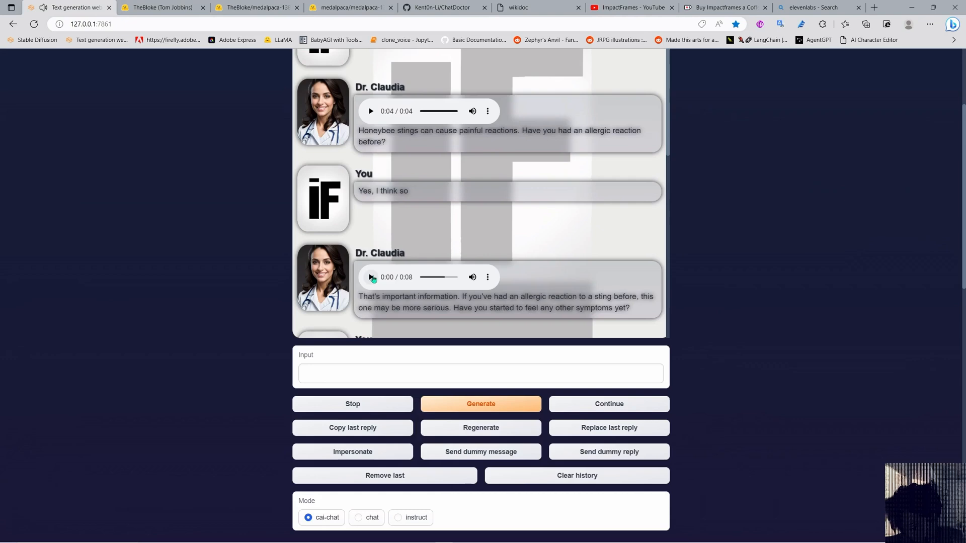
Step: Play Dr. Claudia's replies on past reactions, anaphylaxis, icing the swelling and antihistamine tablets
{"action": "left_click", "coordinate": [370, 278]}
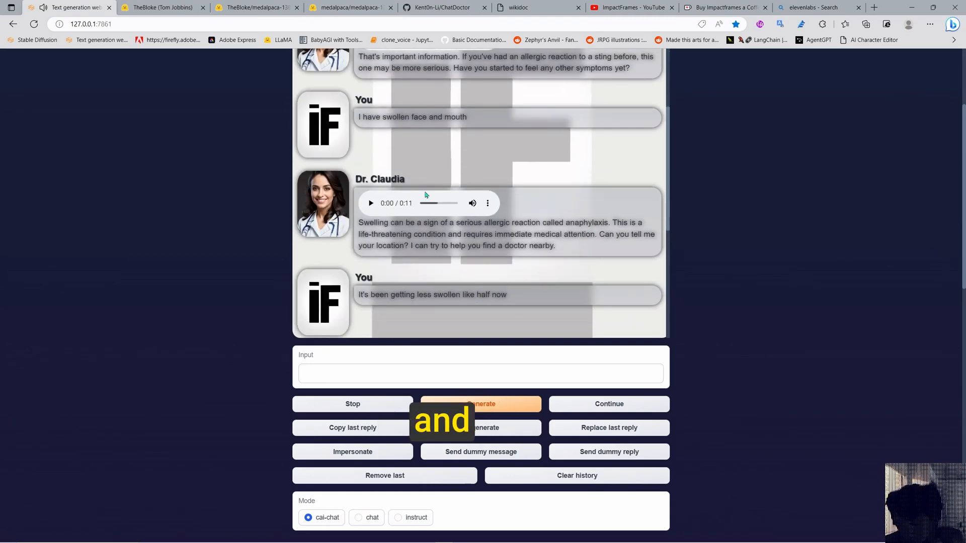
{"action": "left_click", "coordinate": [371, 204]}
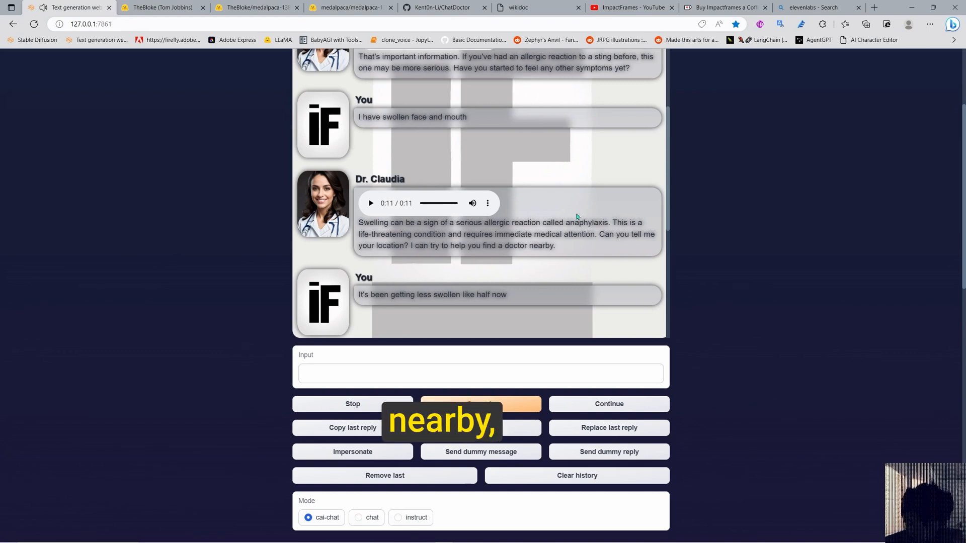
{"action": "left_click", "coordinate": [480, 404]}
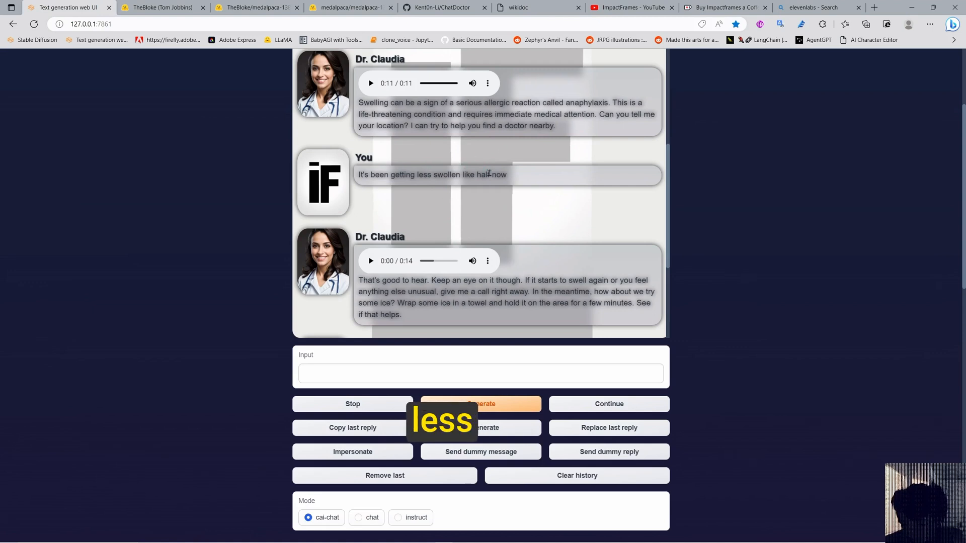
{"action": "left_click", "coordinate": [370, 261]}
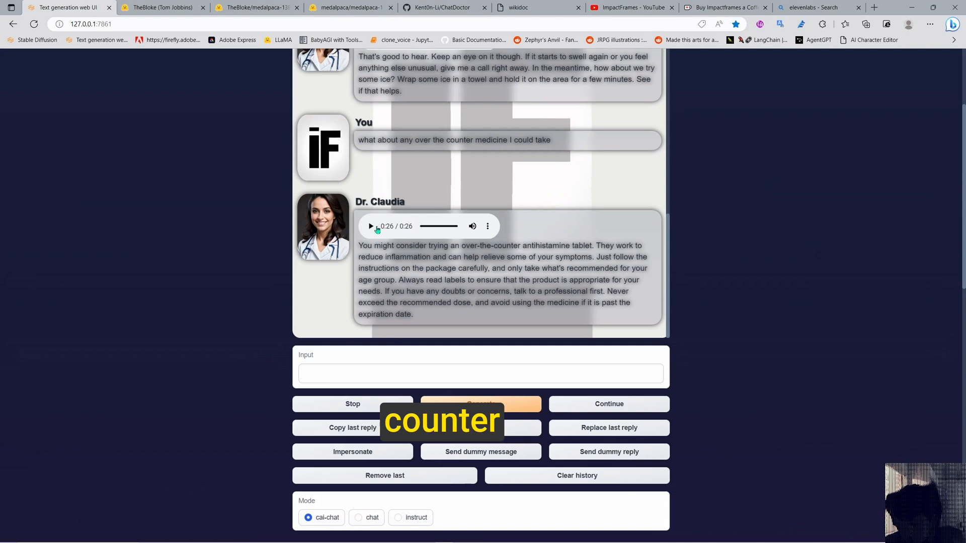
{"action": "left_click", "coordinate": [370, 226]}
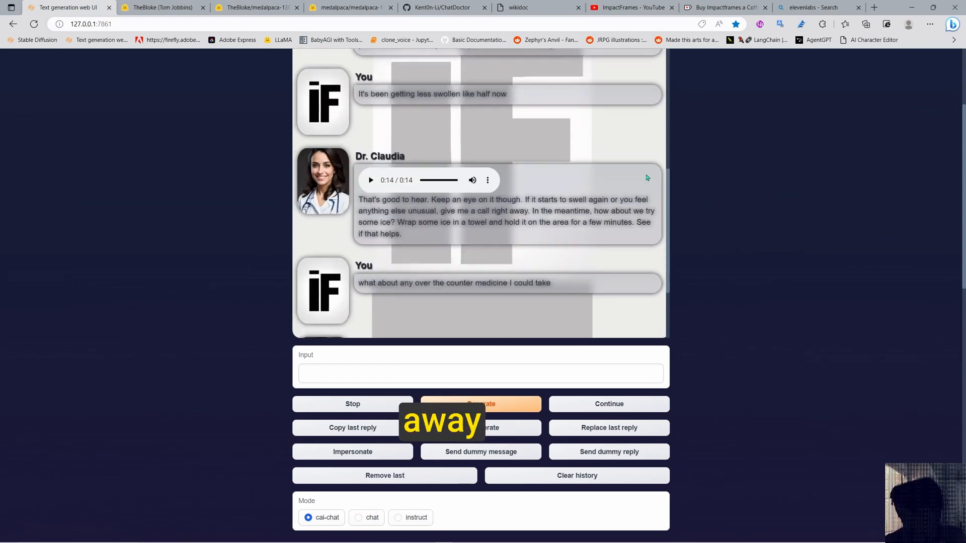
Step: Replay an earlier Dr. Claudia reply about the swelling going down
{"action": "left_click", "coordinate": [480, 404]}
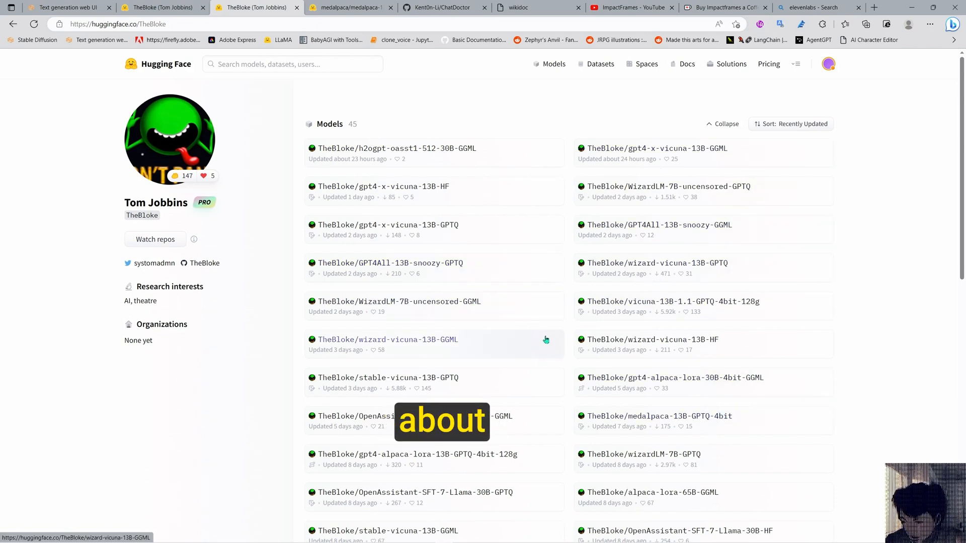
{"action": "mouse_move", "coordinate": [435, 117]}
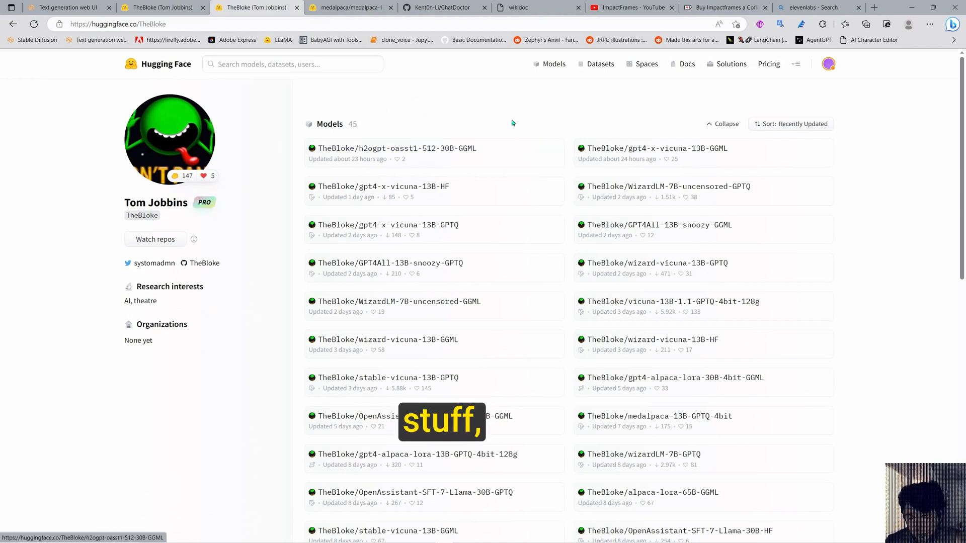
{"action": "mouse_move", "coordinate": [519, 229]}
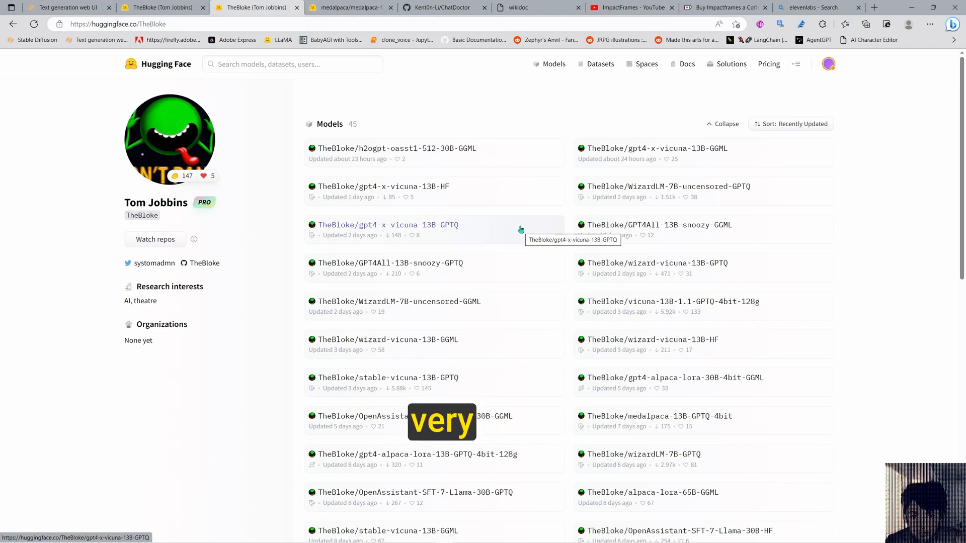
Step: Leave TheBloke's model list for the ImpactFrames YouTube channel
{"action": "left_click", "coordinate": [628, 7]}
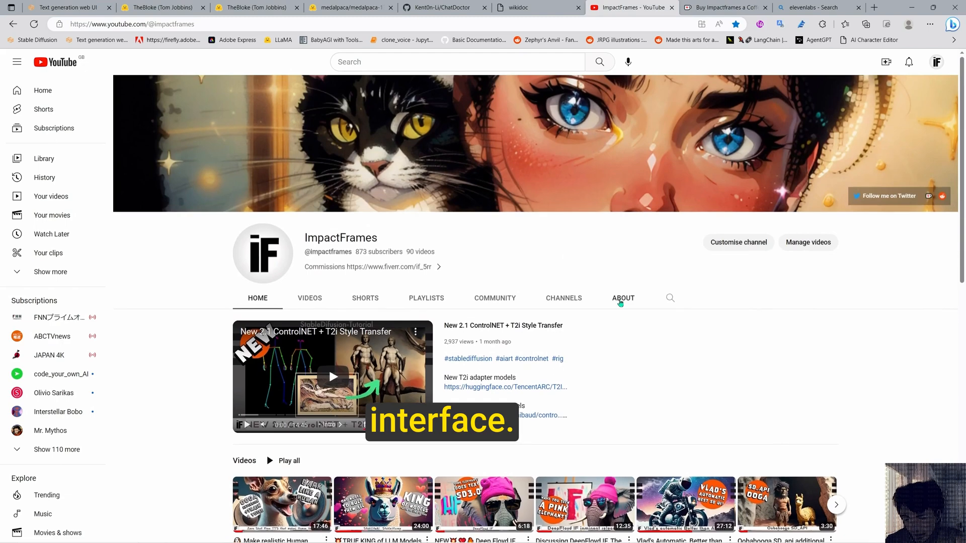
Step: Show the Impactframes Ko-fi page down to its free Shop items
{"action": "left_click", "coordinate": [65, 7]}
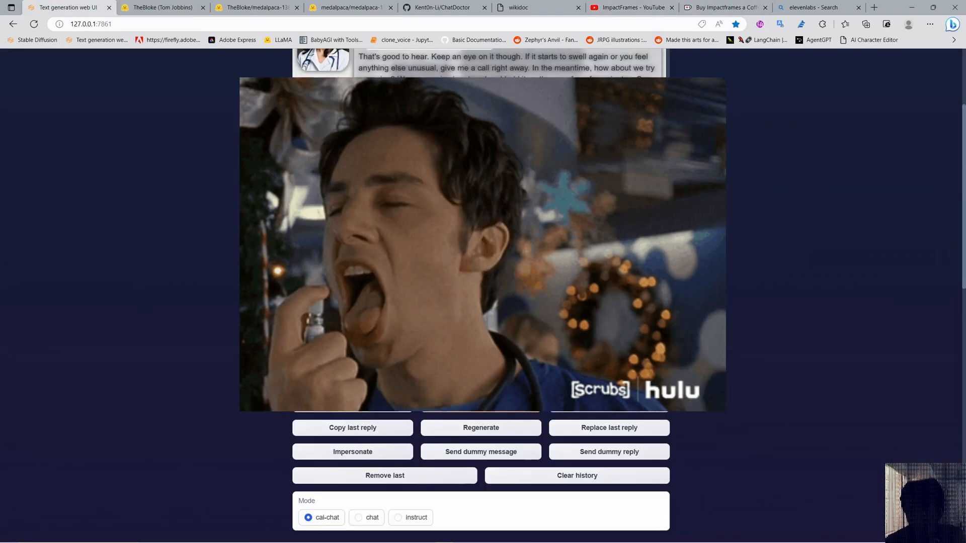
{"action": "left_click", "coordinate": [725, 7]}
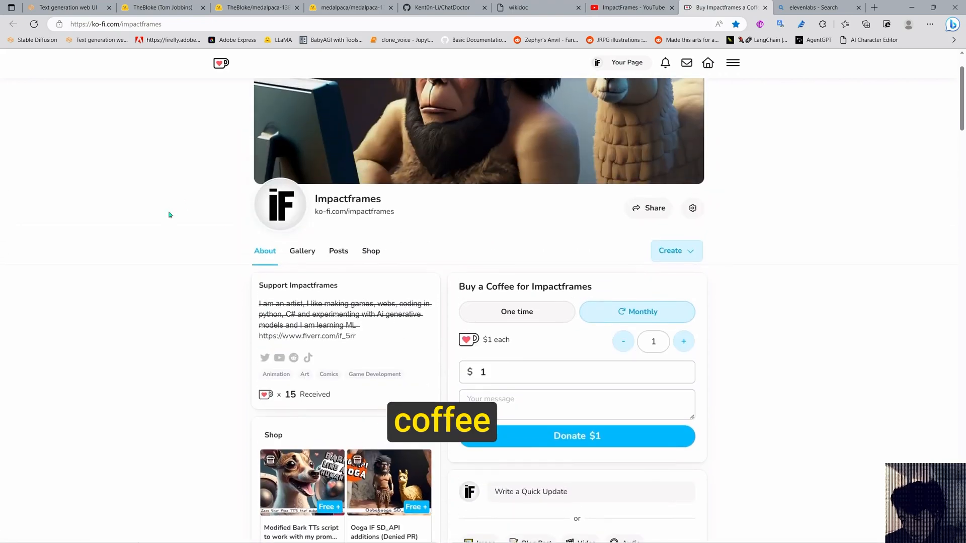
{"action": "scroll", "scroll_direction": "down", "scroll_amount": 3}
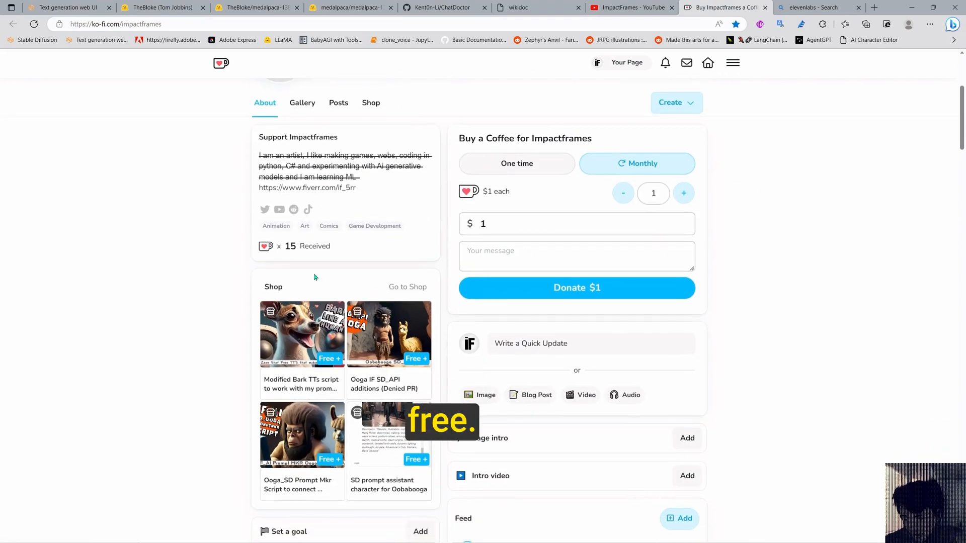